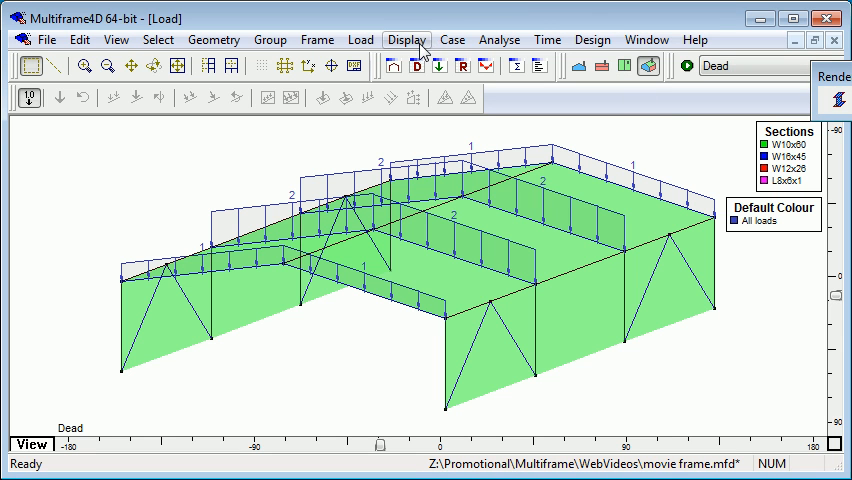
- View the Dead-case bending moment, shear force and axial force diagrams on the frame
click(498, 40)
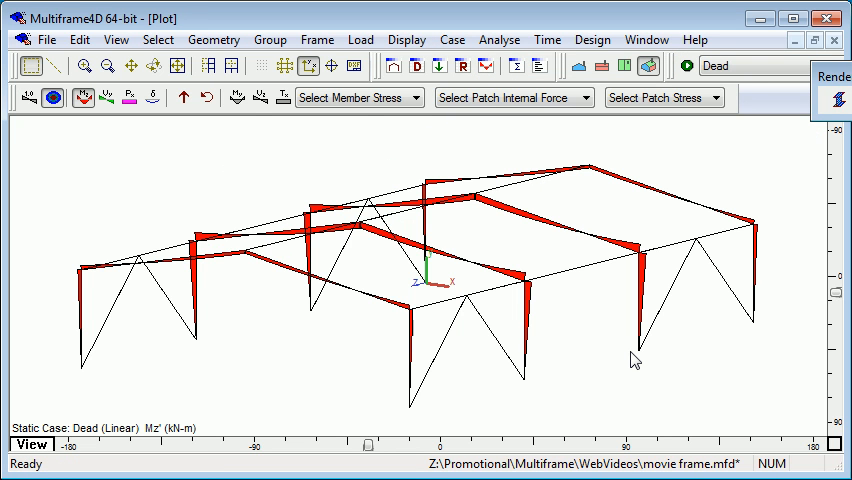
mouse_move(336, 268)
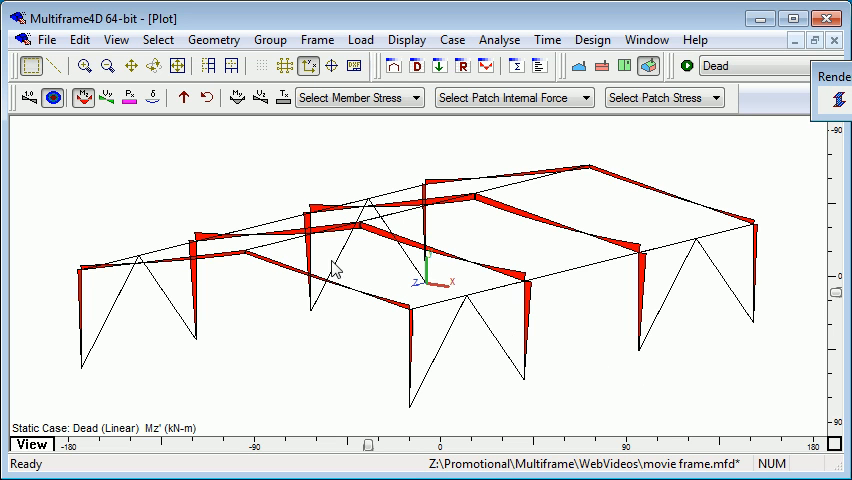
mouse_move(108, 176)
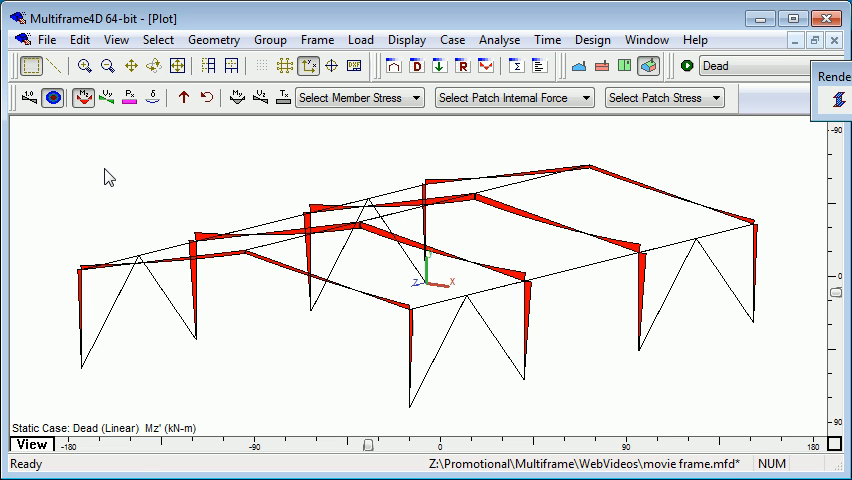
click(104, 96)
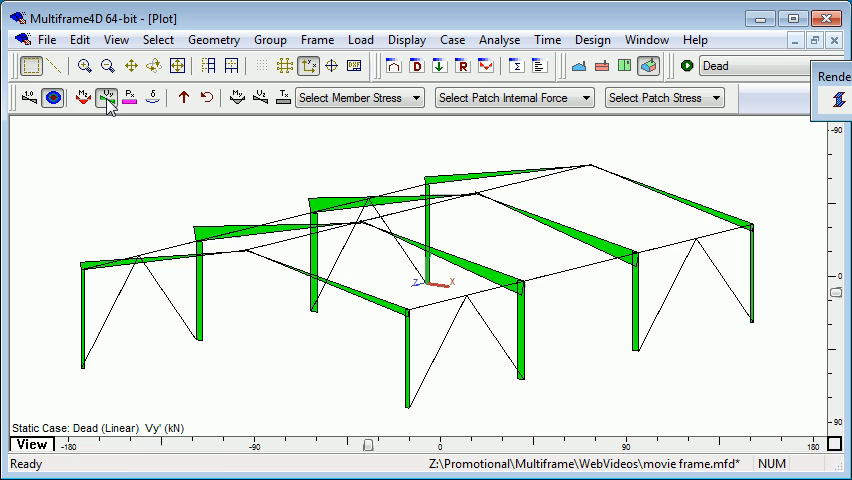
click(128, 96)
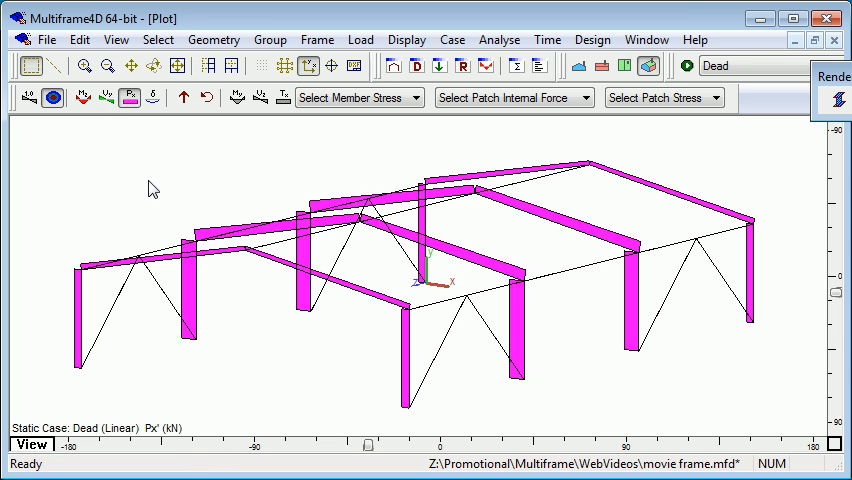
click(152, 96)
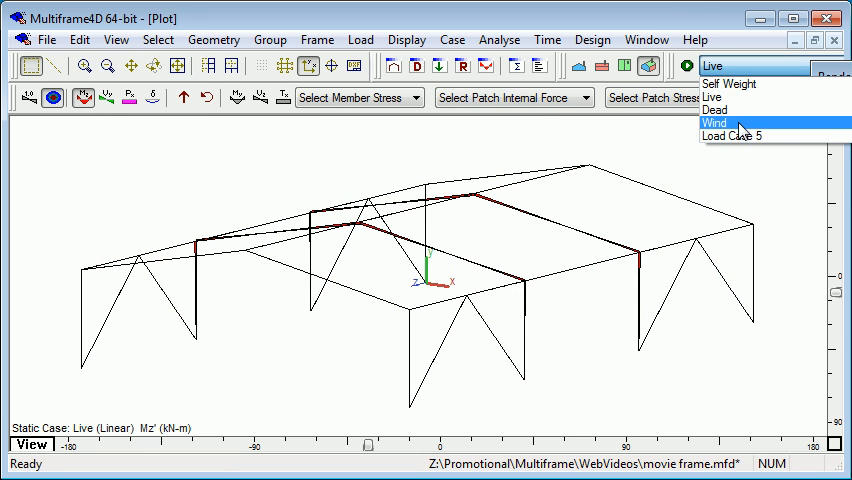
- Switch to the Wind load case moment diagram, briefly showing member-end moment values
click(714, 122)
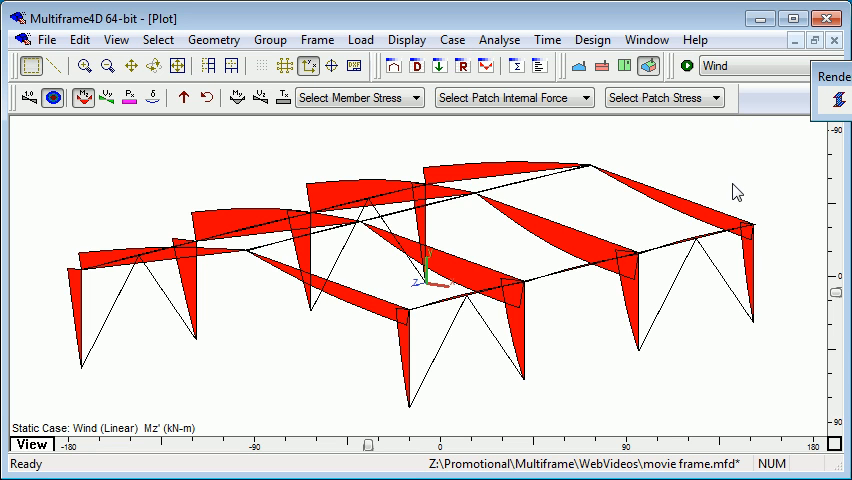
mouse_move(560, 228)
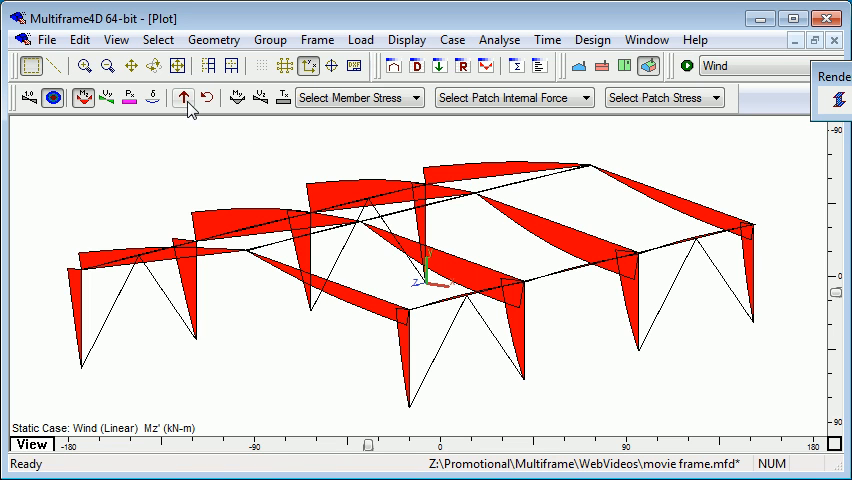
click(182, 96)
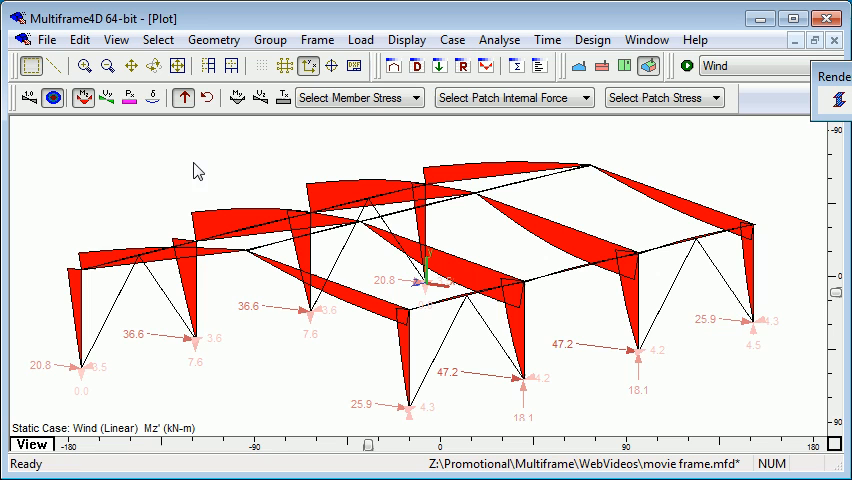
click(182, 96)
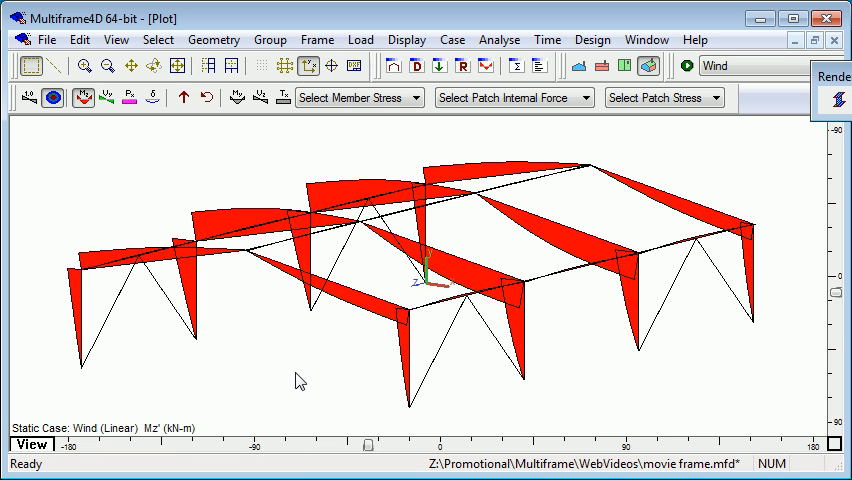
mouse_move(208, 196)
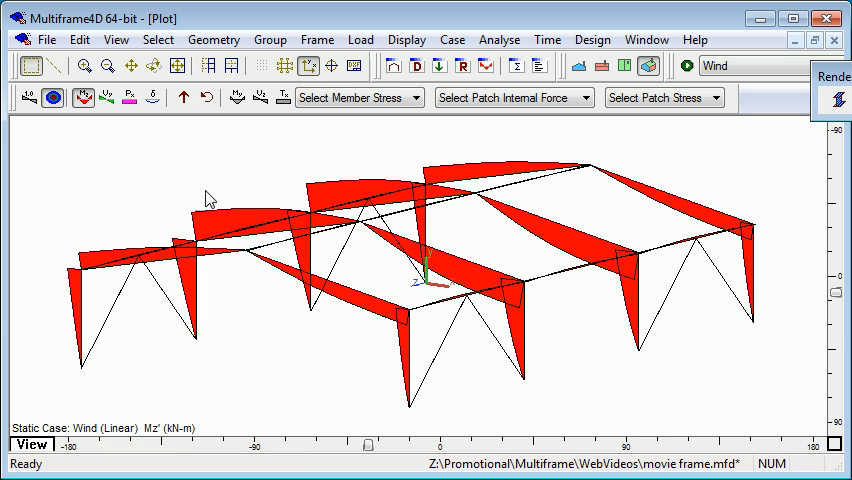
- Show the stress-coloured deflected shape, switch to Load Case 5 and animate the diagram
click(152, 96)
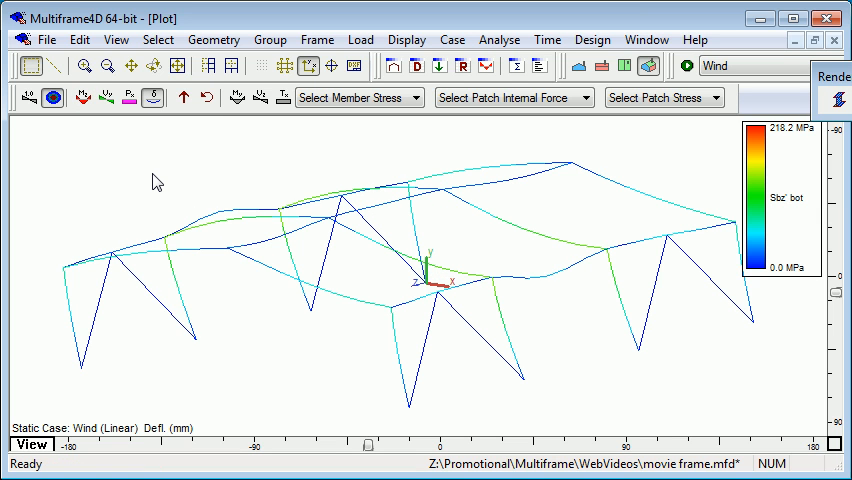
mouse_move(490, 222)
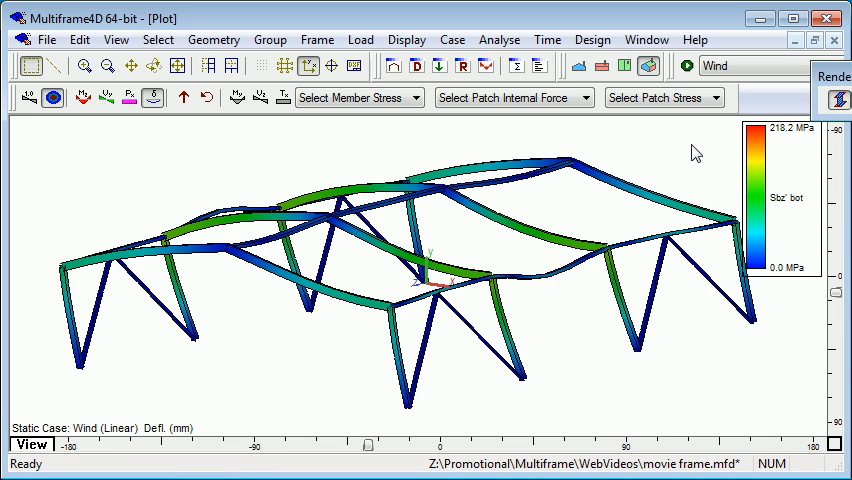
mouse_move(644, 176)
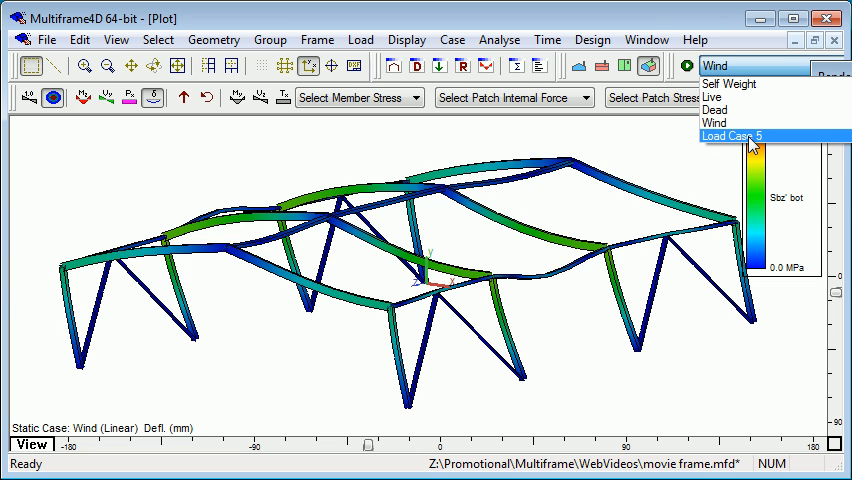
click(736, 136)
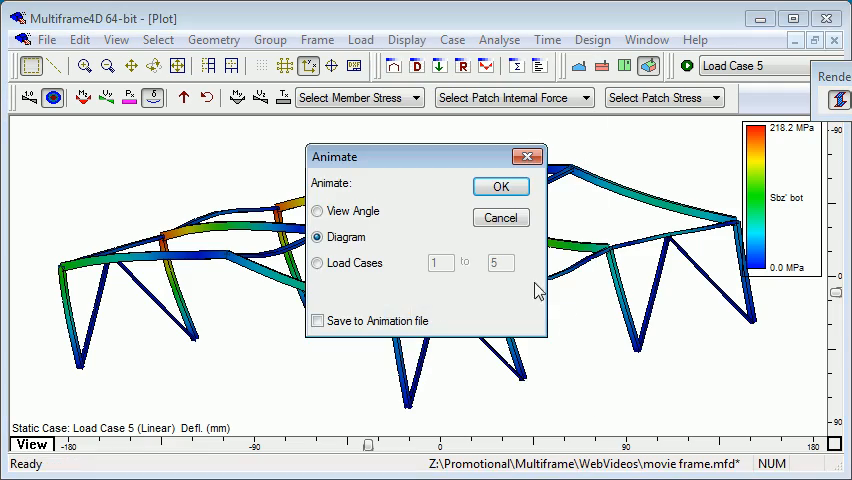
click(500, 186)
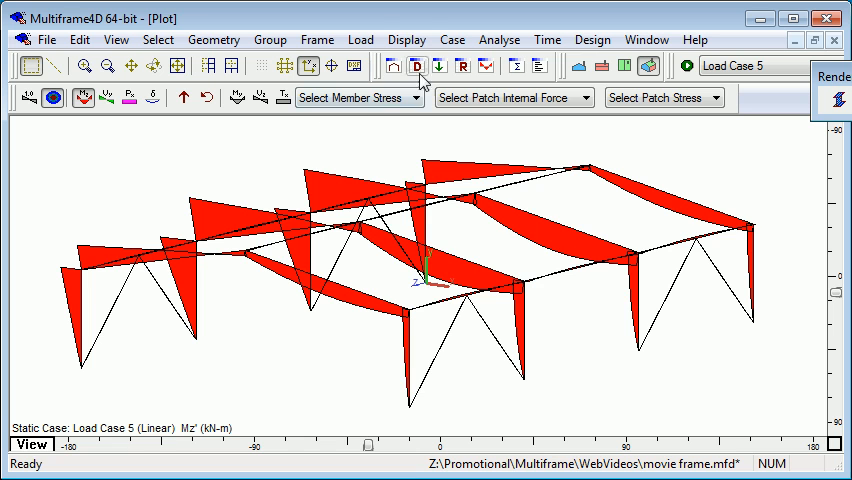
- Plot the bottom-fibre bending stress Sbz' diagram for Load Case 5
click(406, 40)
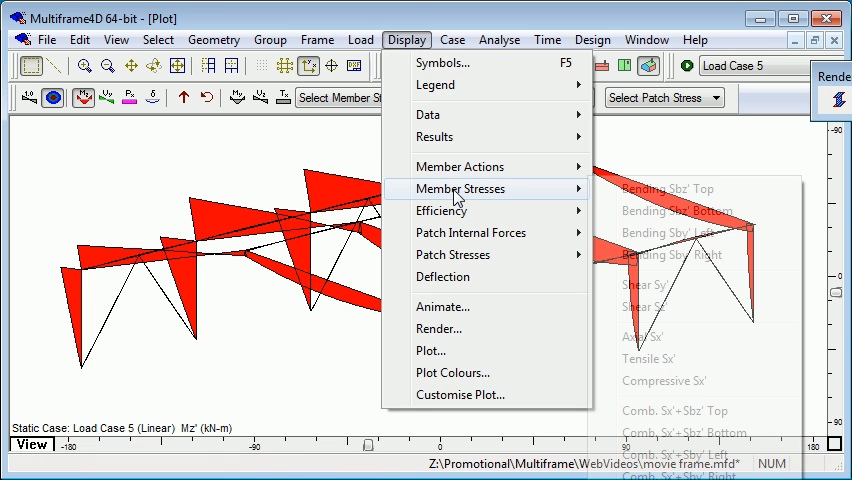
click(660, 210)
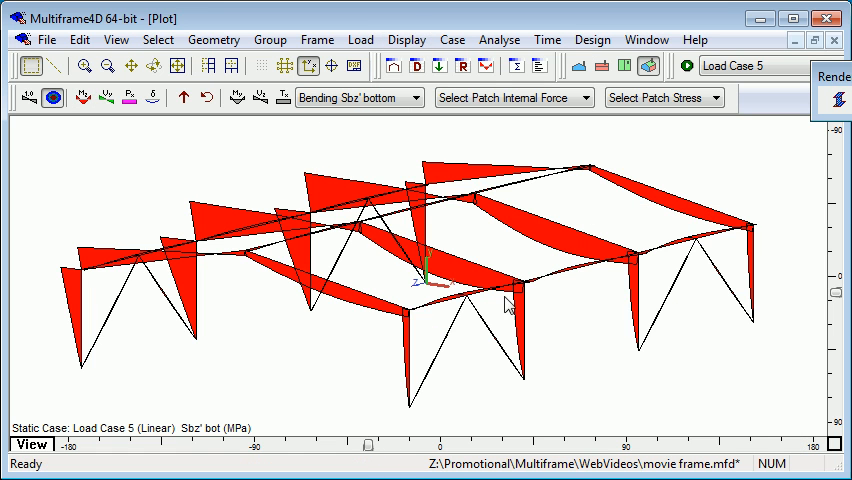
click(156, 40)
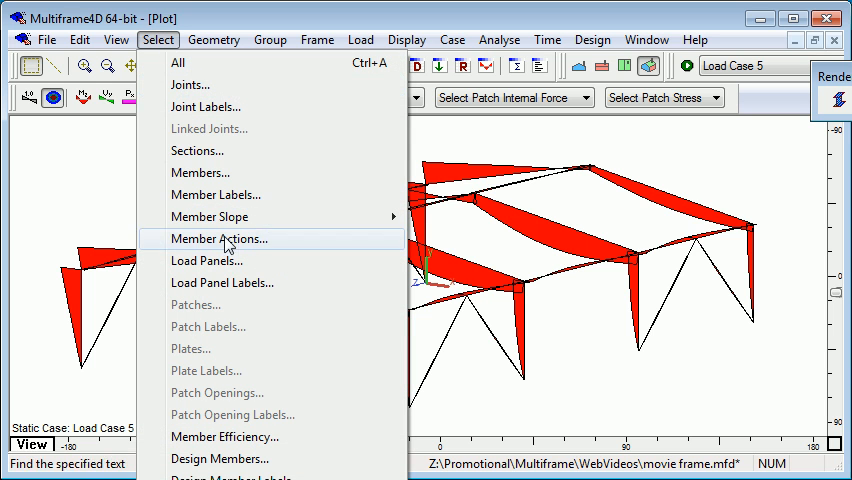
- Clip the view to a single portal frame, then restore the whole shed
click(220, 238)
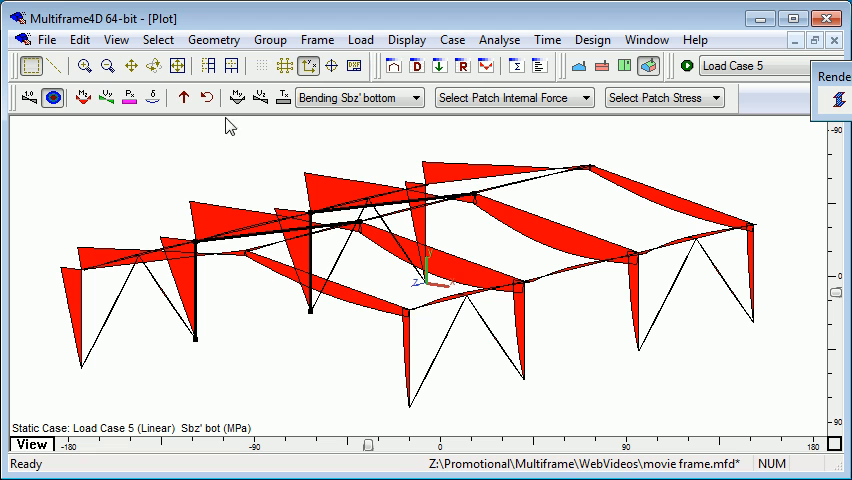
click(118, 40)
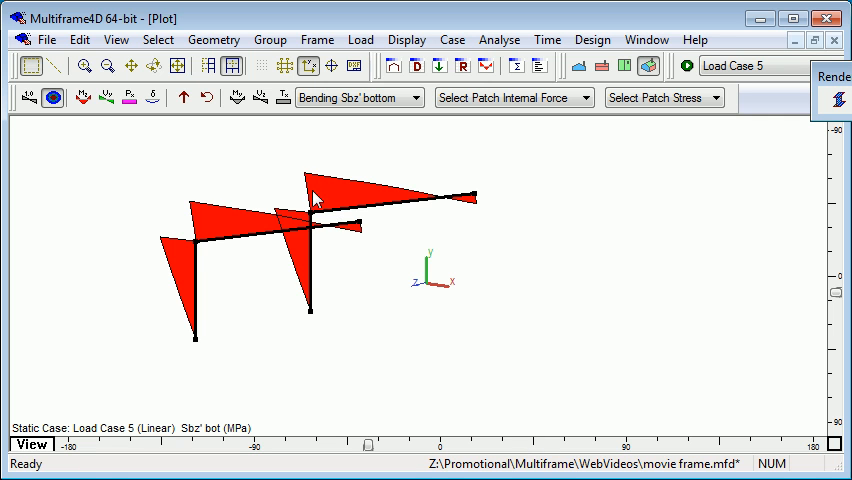
click(232, 66)
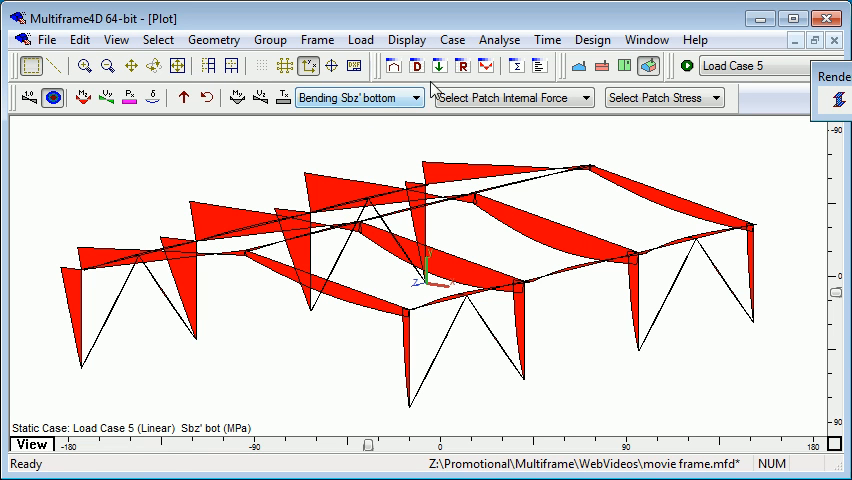
- Review the Load Case 5 displacements, reactions, member actions and max actions tables, then return to the stress plot
click(366, 442)
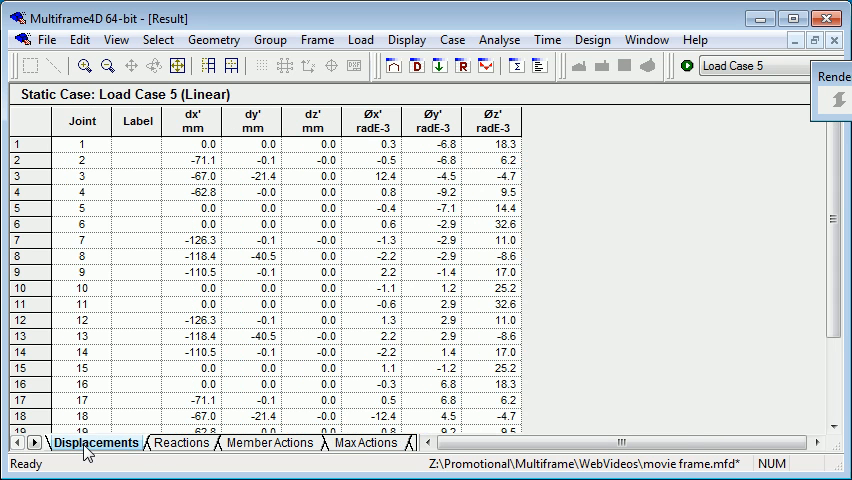
click(180, 442)
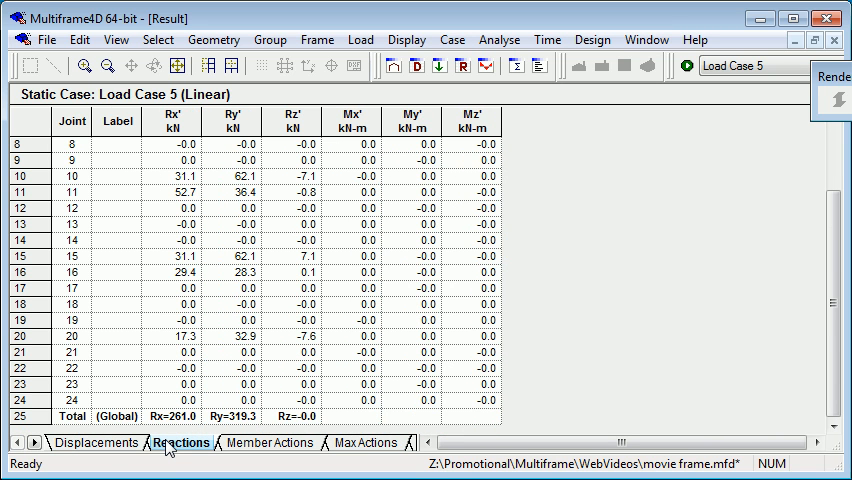
click(270, 444)
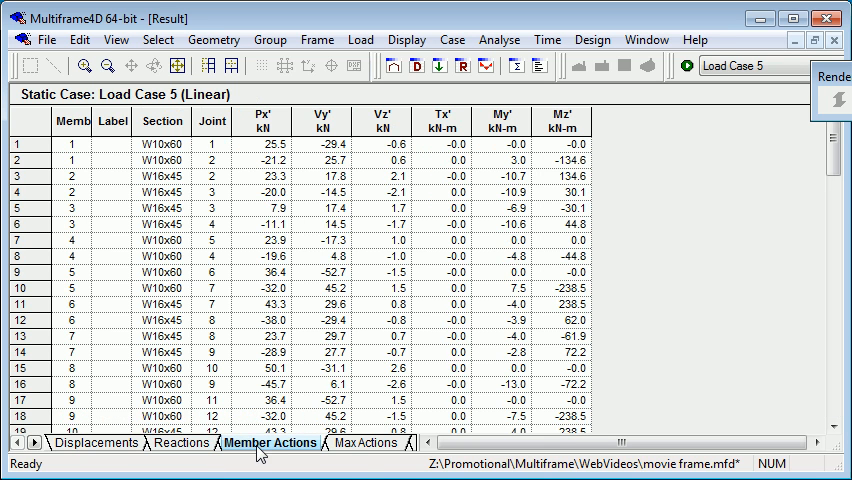
click(366, 444)
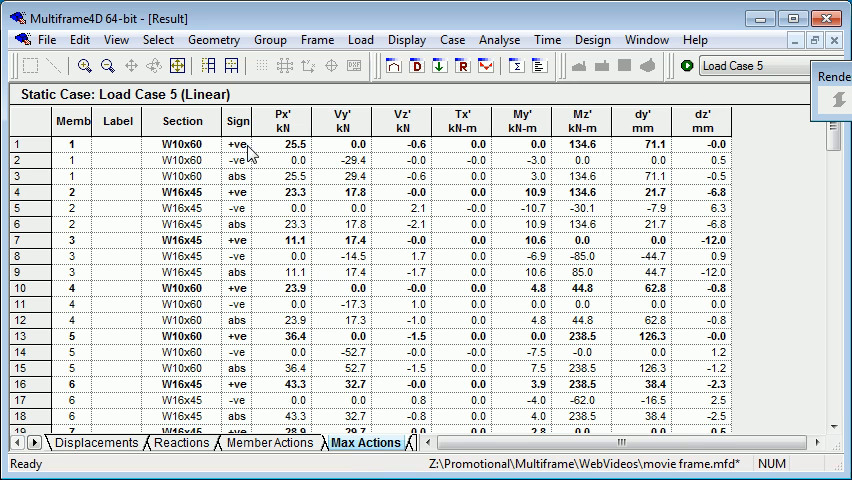
click(238, 176)
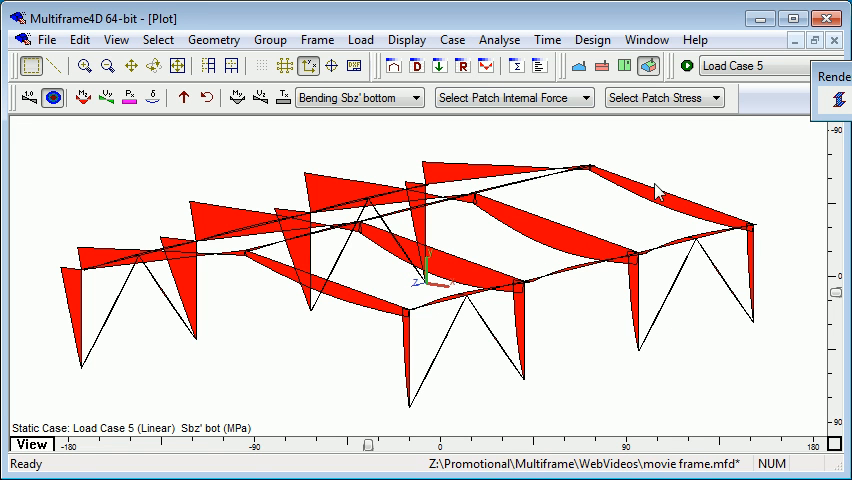
mouse_move(656, 164)
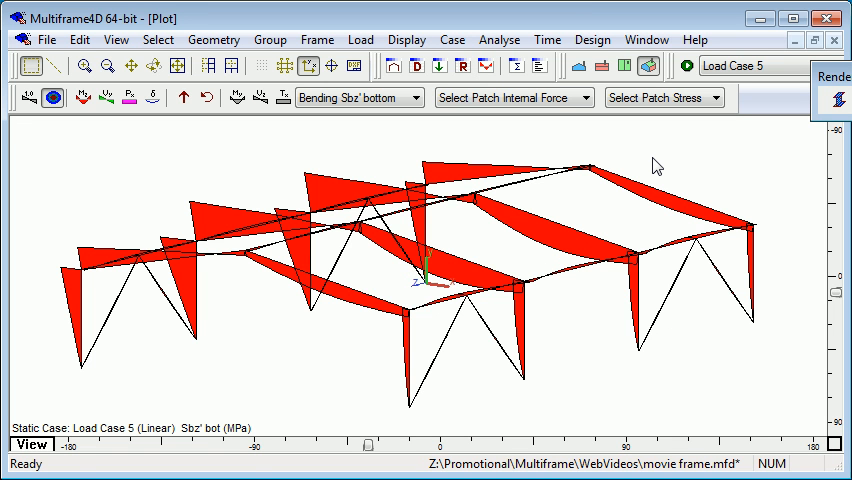